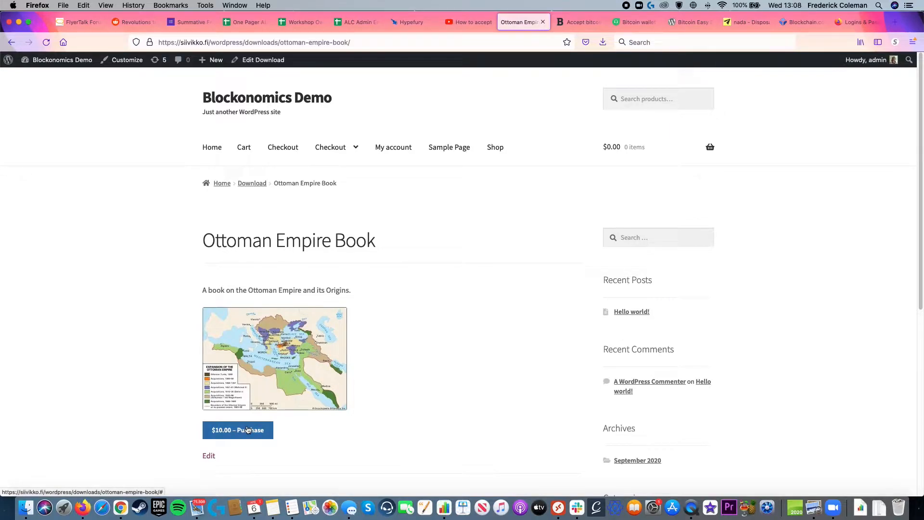
Step: Add the Ottoman Empire Book to the cart and submit the checkout order
left_click(238, 430)
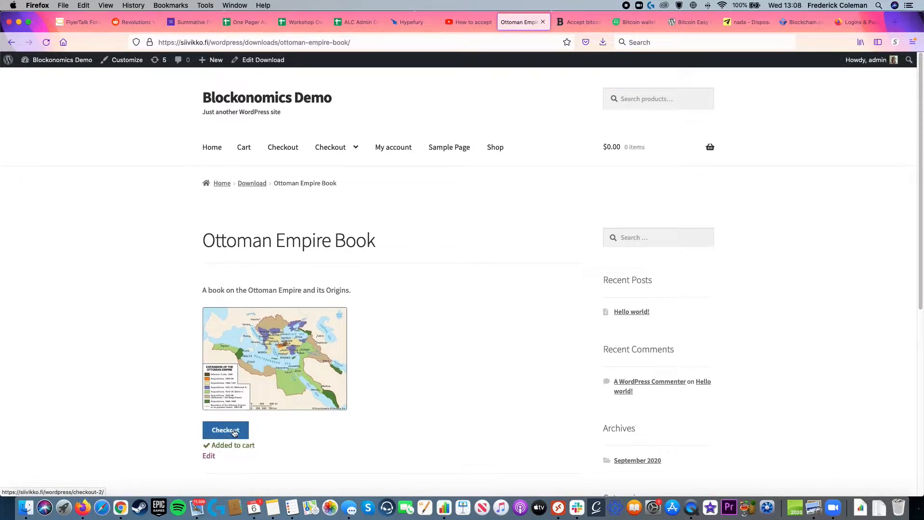
left_click(225, 429)
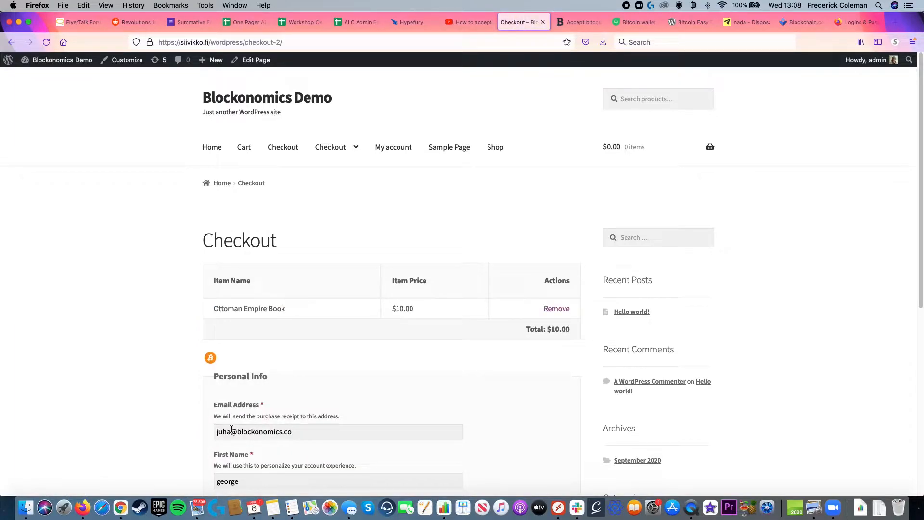
scroll("down", 3)
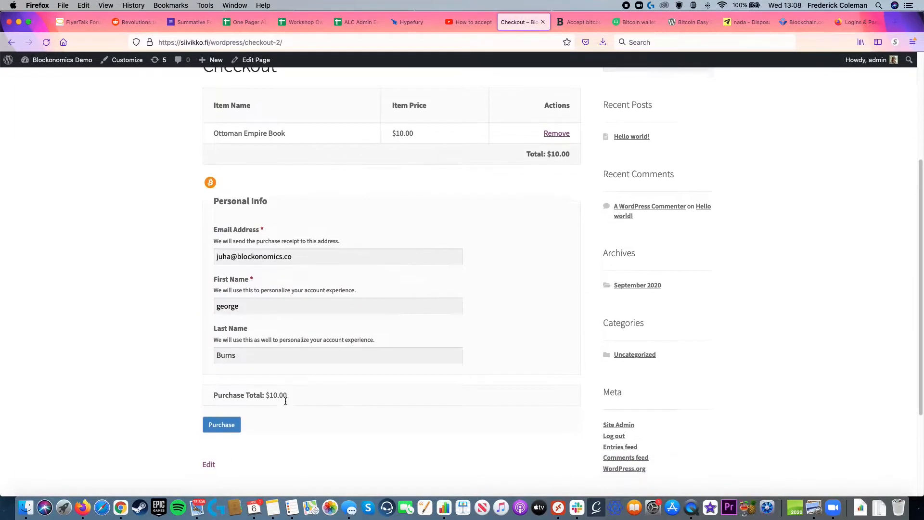
left_click(221, 424)
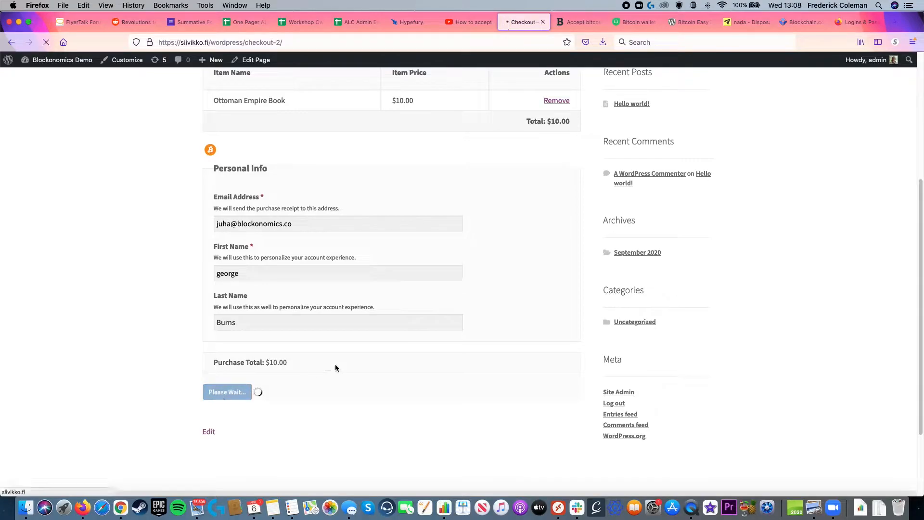
Step: Reach the Bitcoin payment page for order #40, select the address, and return to the admin dashboard
left_click(227, 392)
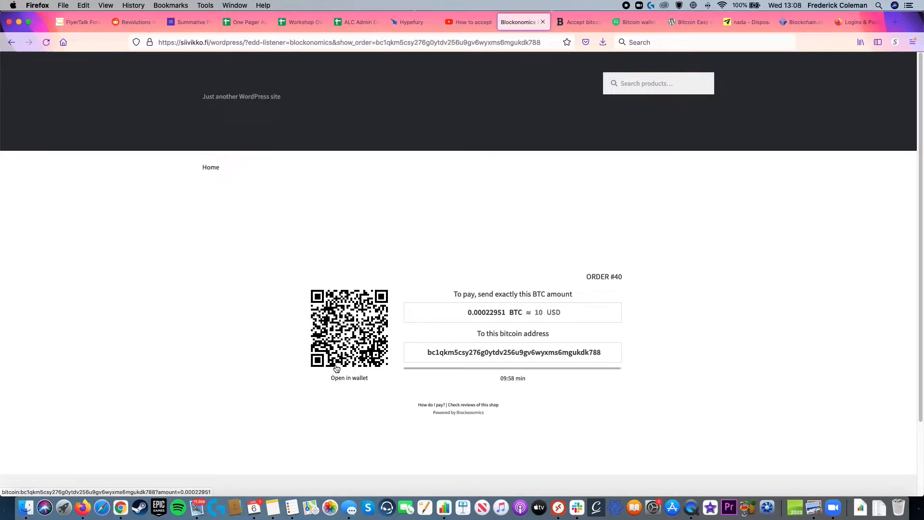
left_click(485, 312)
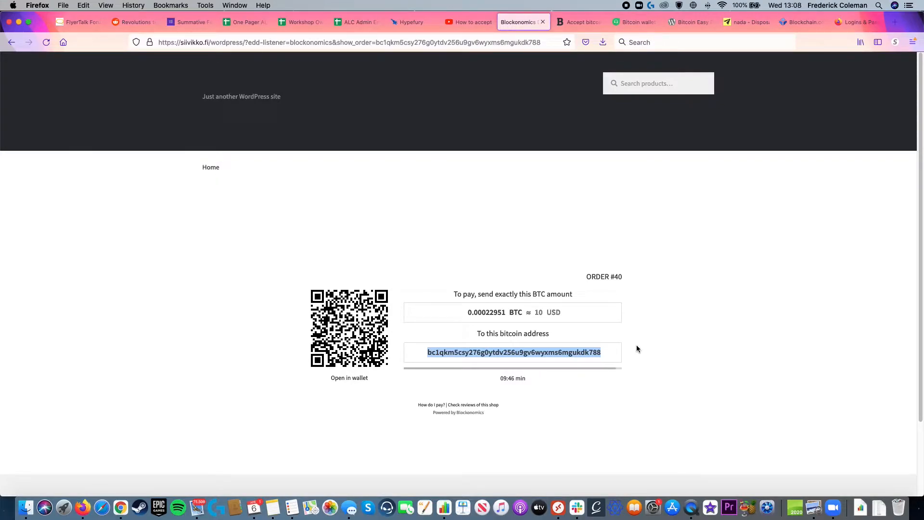
left_click(695, 22)
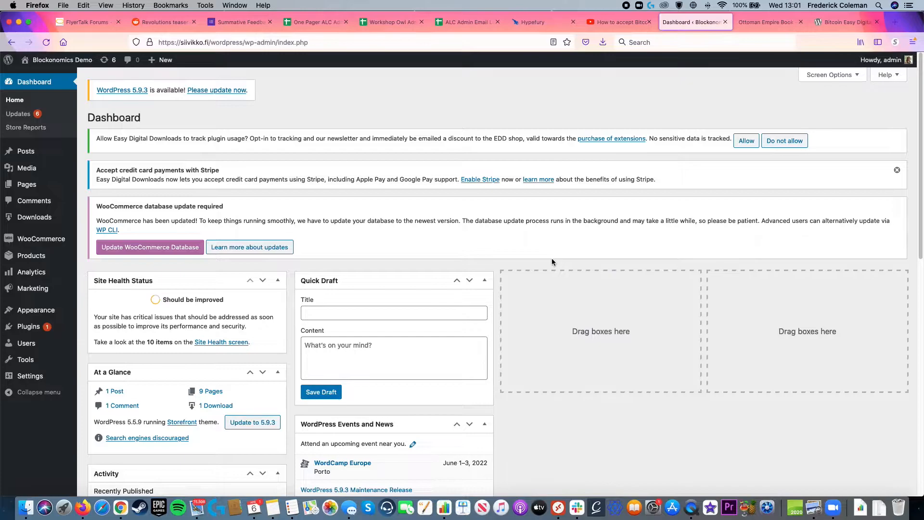
mouse_move(53, 332)
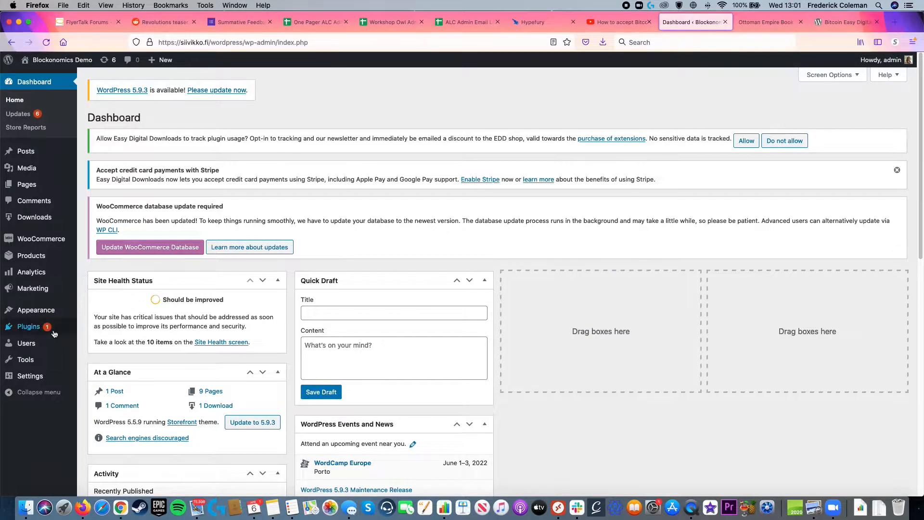
mouse_move(27, 326)
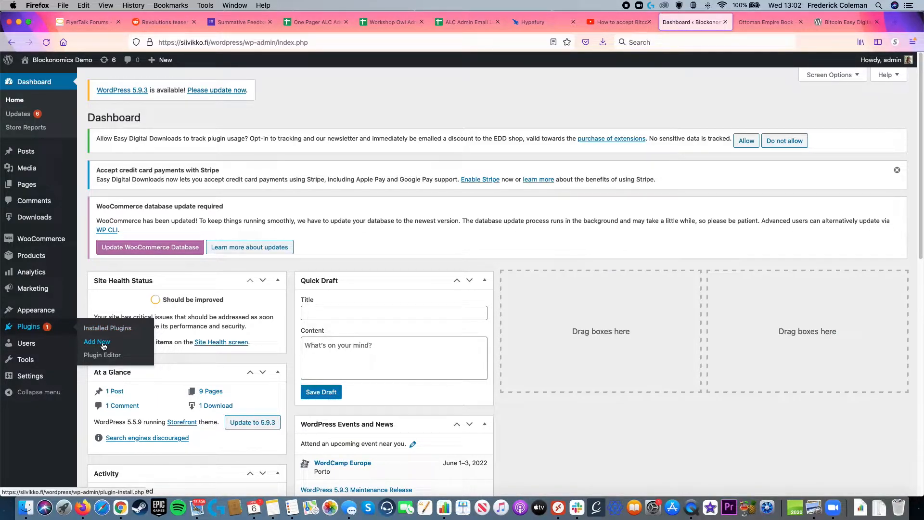
Step: Search the plugin directory for 'Blockonomic', then install and activate Bitcoin Easy Digital Downloads – Blockonomics
left_click(97, 341)
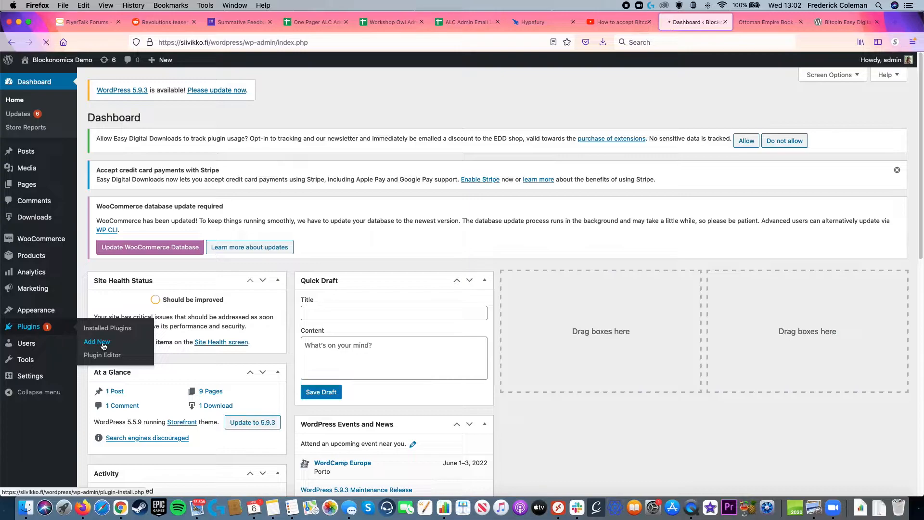
left_click(96, 340)
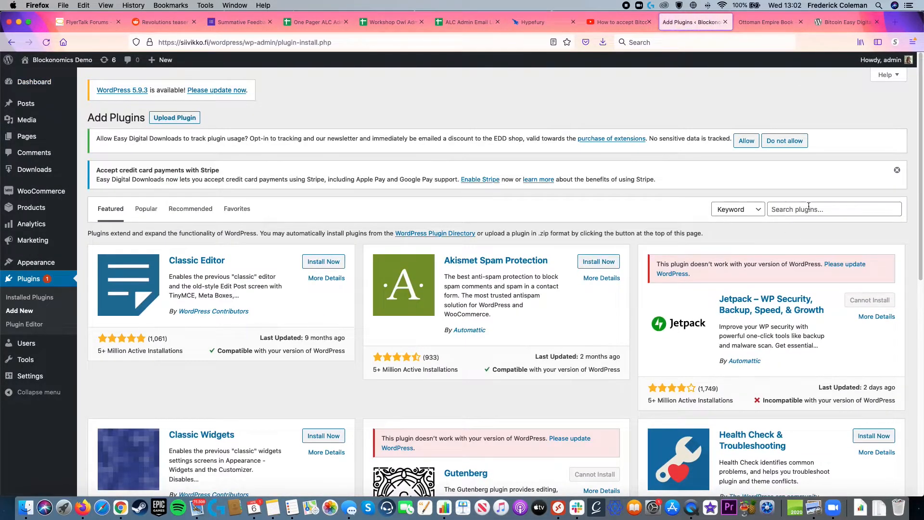
type("Blockonomics")
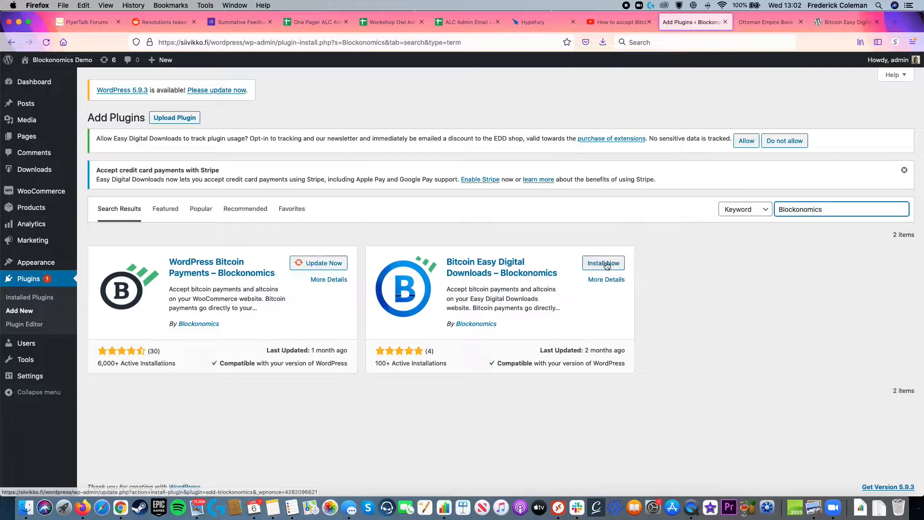
left_click(603, 262)
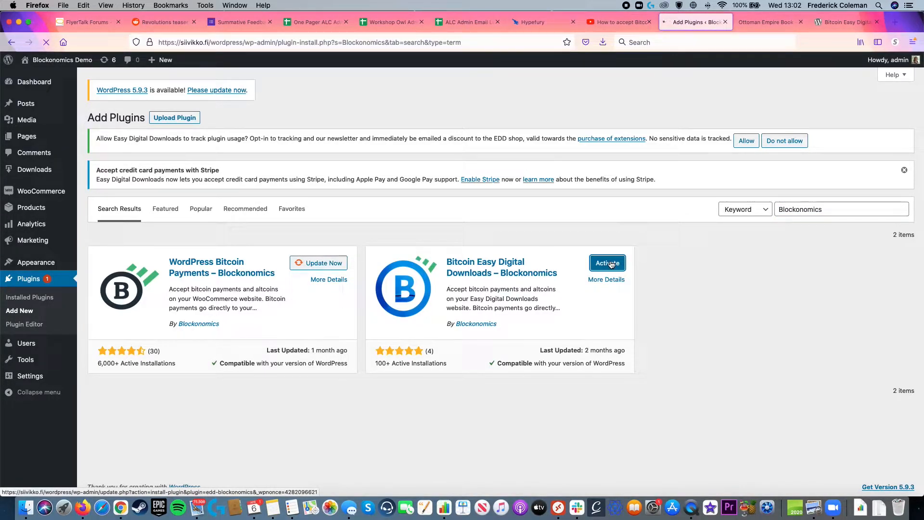
left_click(608, 262)
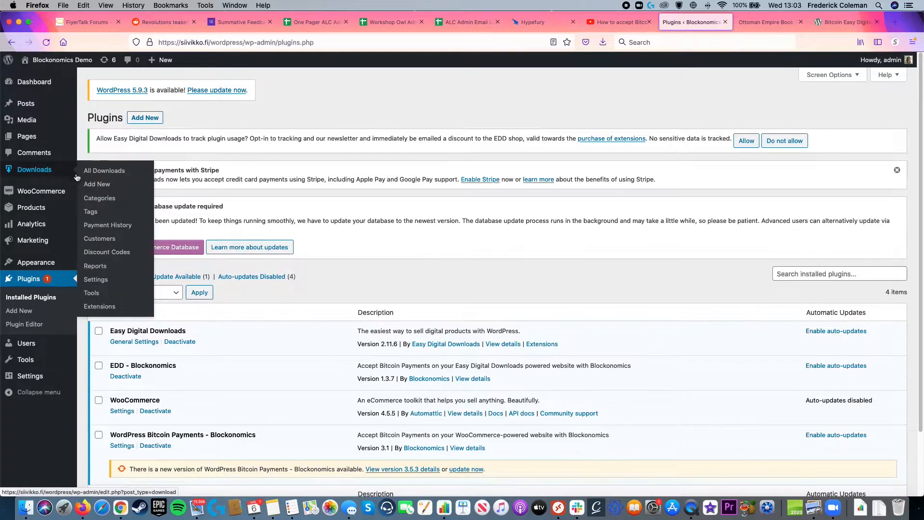
Step: In EDD payment gateway settings, enable Blockonomics, make it the default gateway and save
left_click(95, 280)
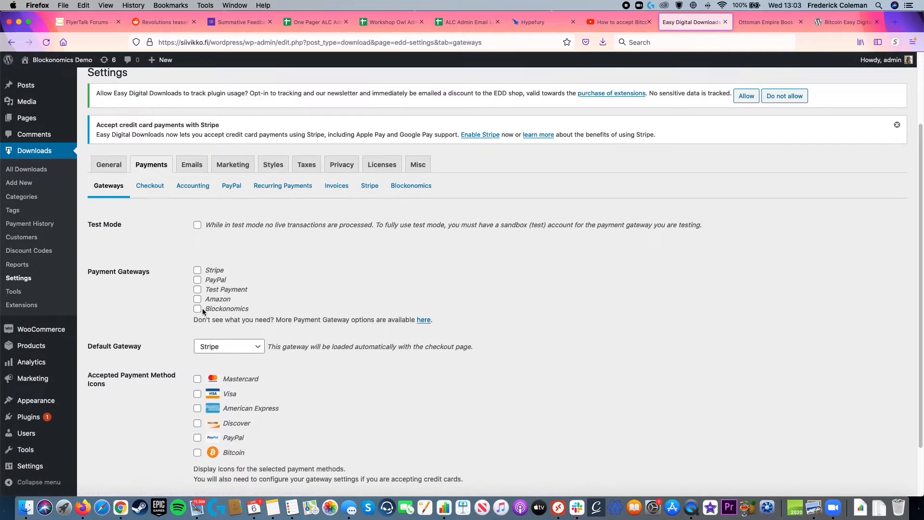
left_click(198, 308)
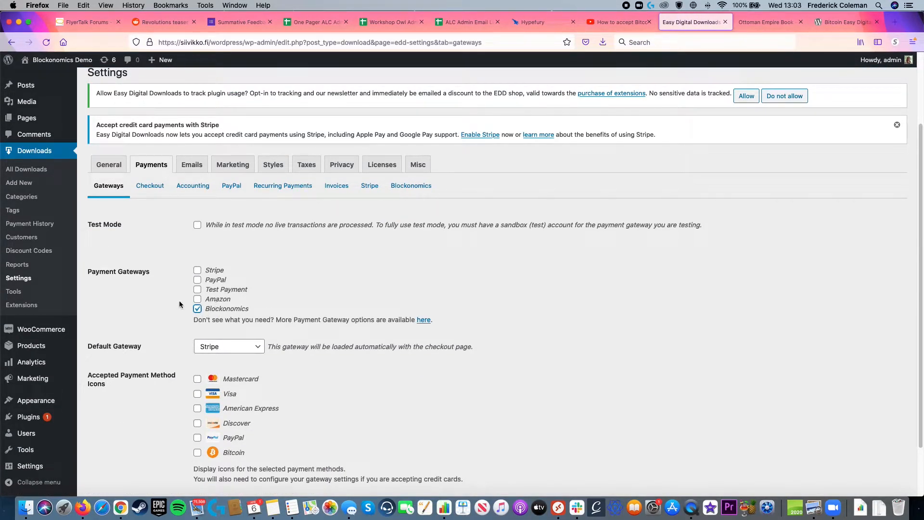
left_click(229, 345)
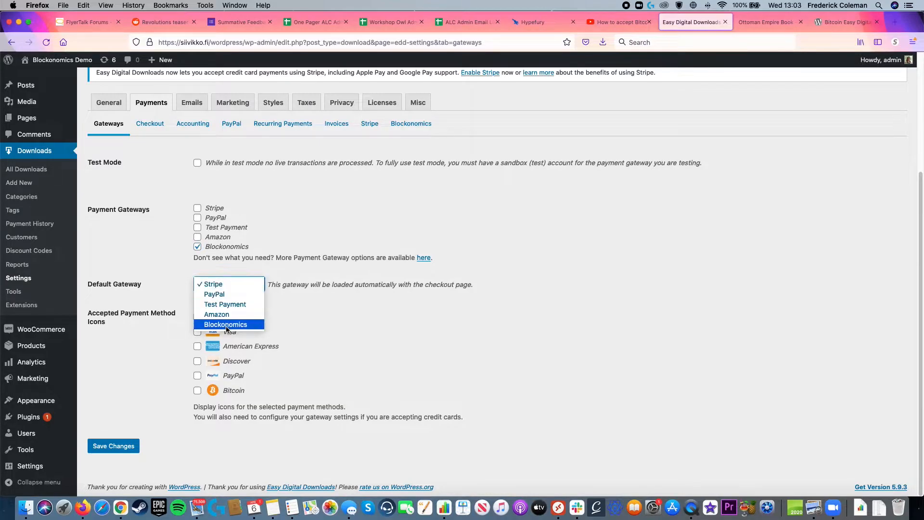
left_click(225, 324)
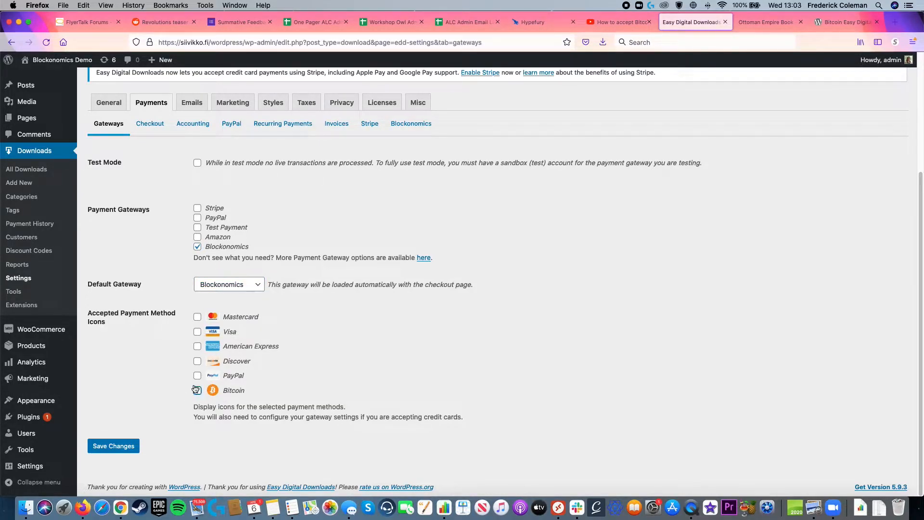
left_click(197, 390)
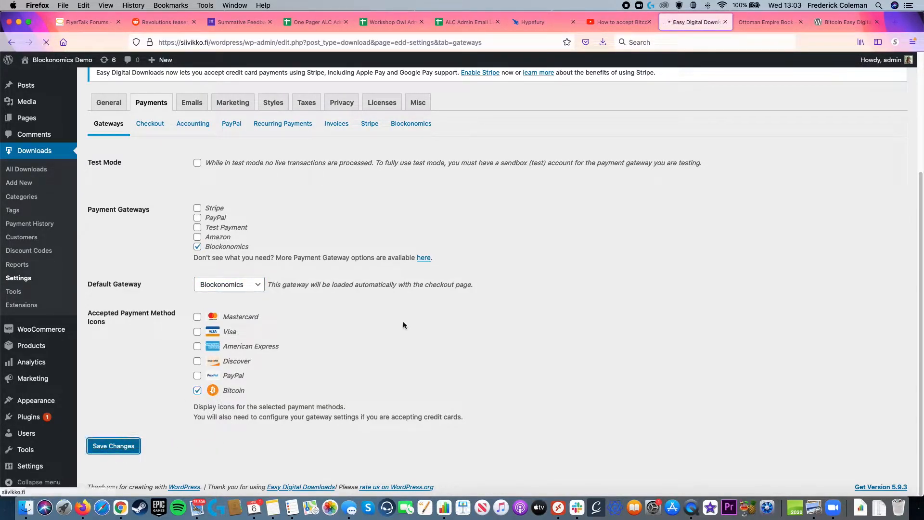
left_click(113, 446)
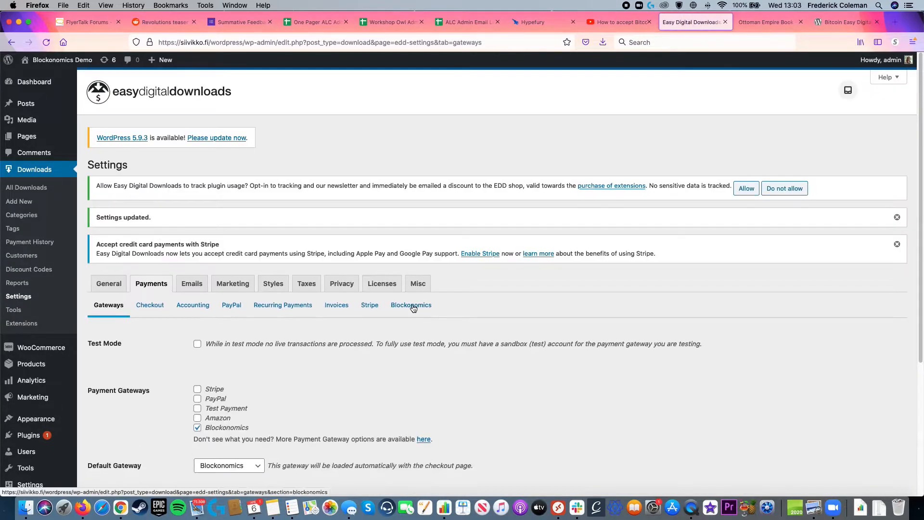
Step: View the Blockonomics gateway settings with empty API key and follow the Blockonomics Merchants link
left_click(411, 305)
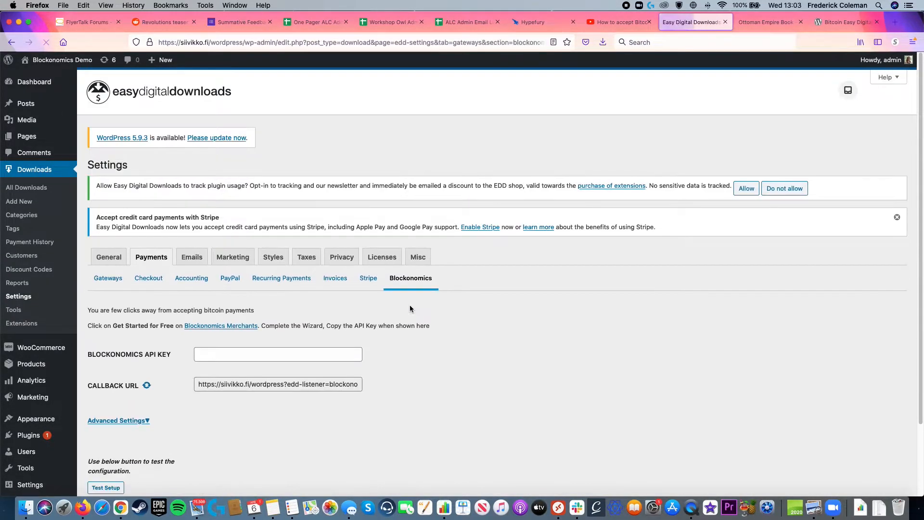
scroll("down", 3)
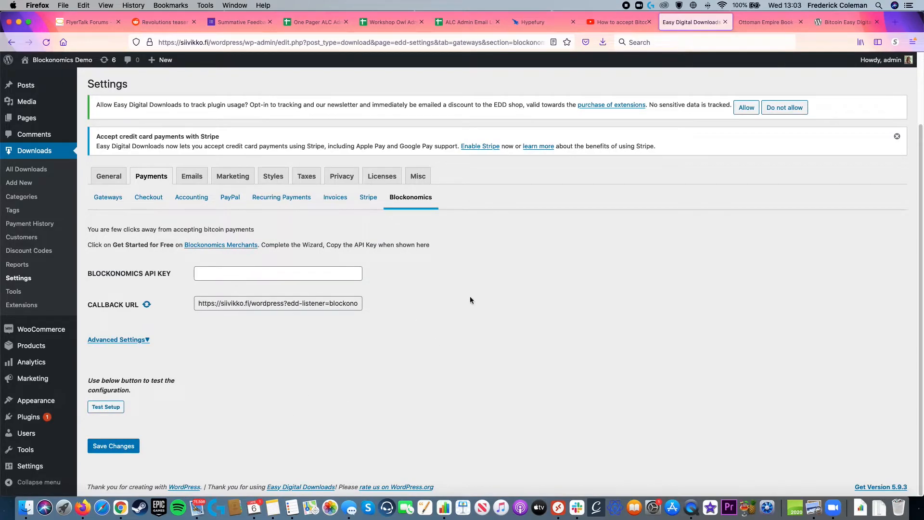
mouse_move(235, 244)
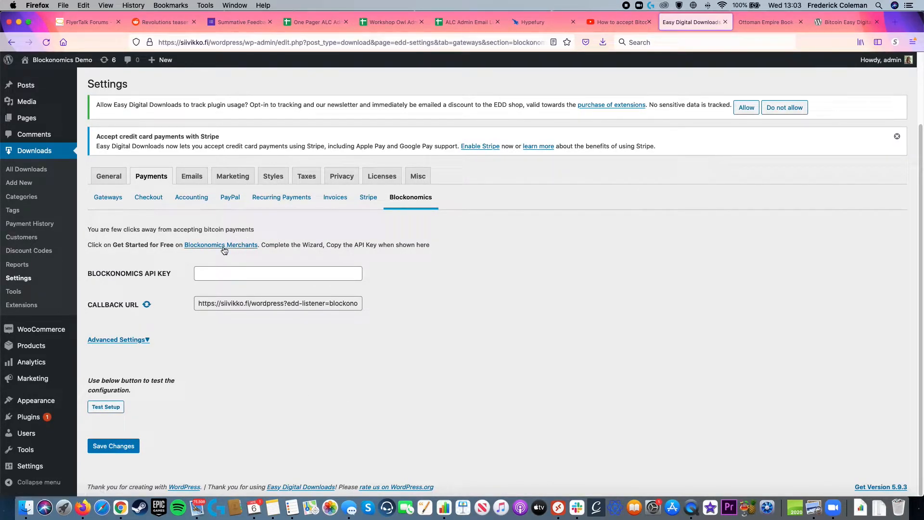
left_click(221, 245)
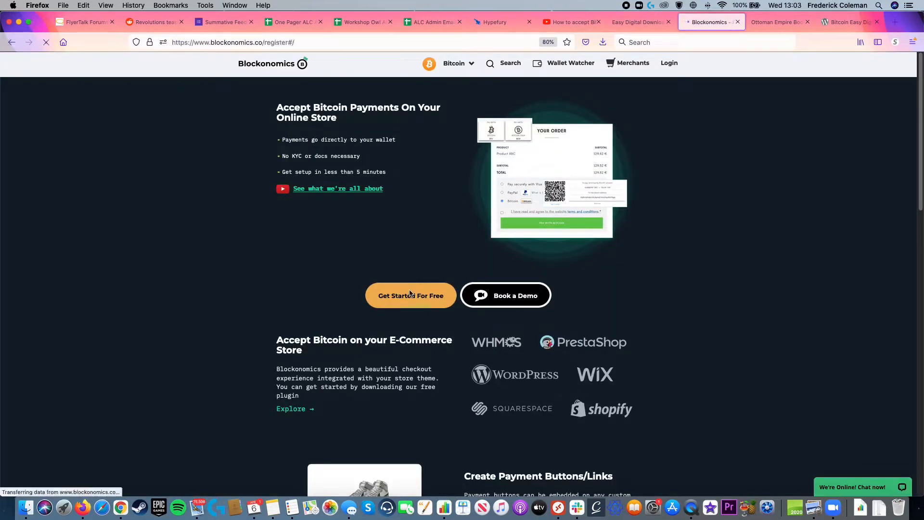
Step: Start the free Blockonomics merchant signup and add a new store with the destination wallet xpub
left_click(411, 295)
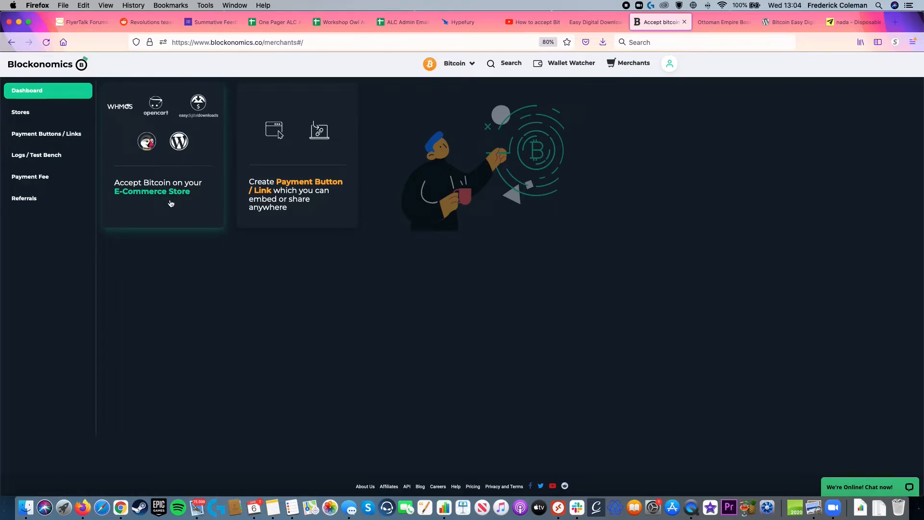
left_click(20, 111)
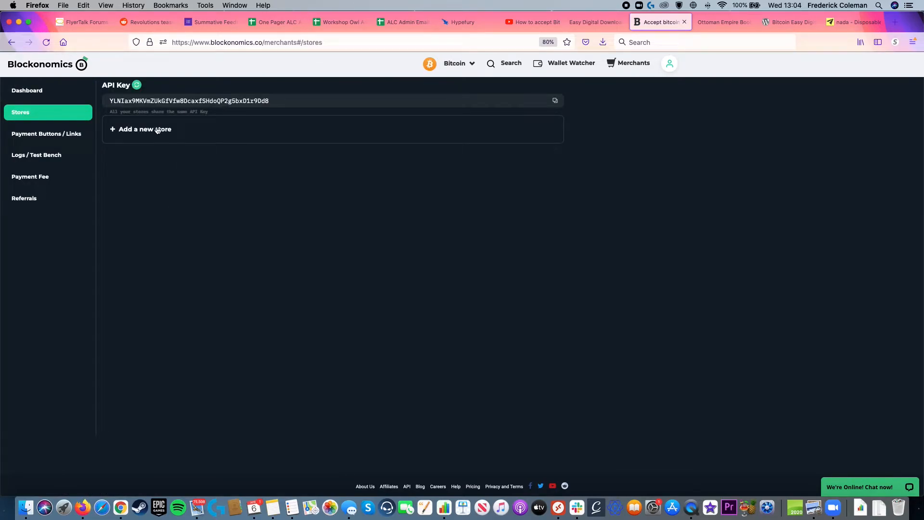
left_click(145, 129)
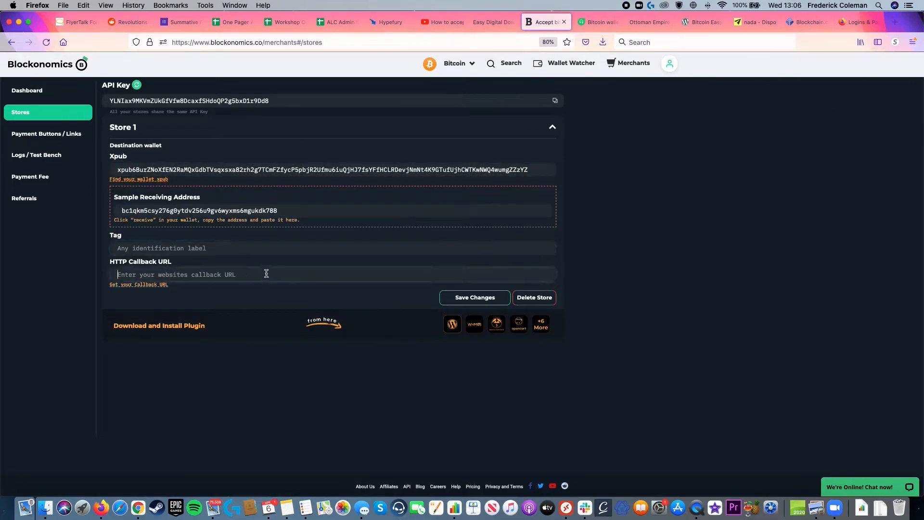
Step: Copy the callback URL from the WordPress Blockonomics settings and return to the new store form
left_click(493, 22)
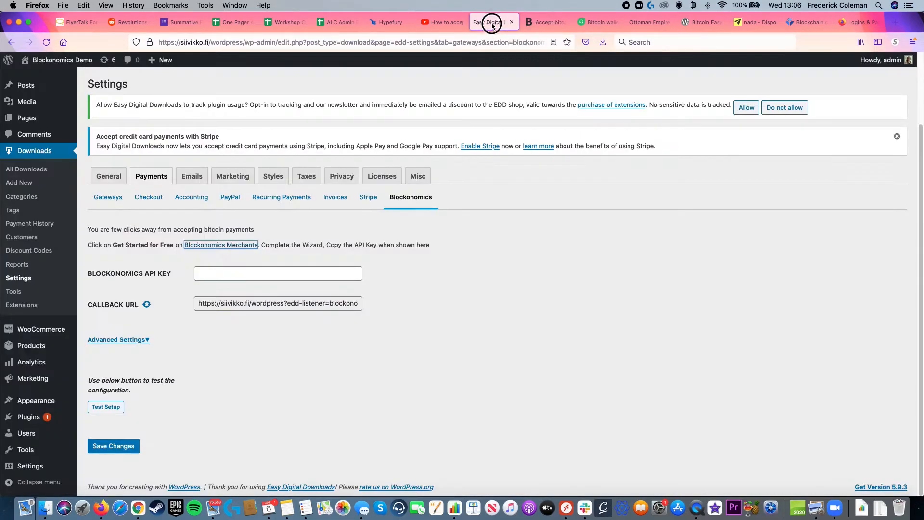
left_click(278, 303)
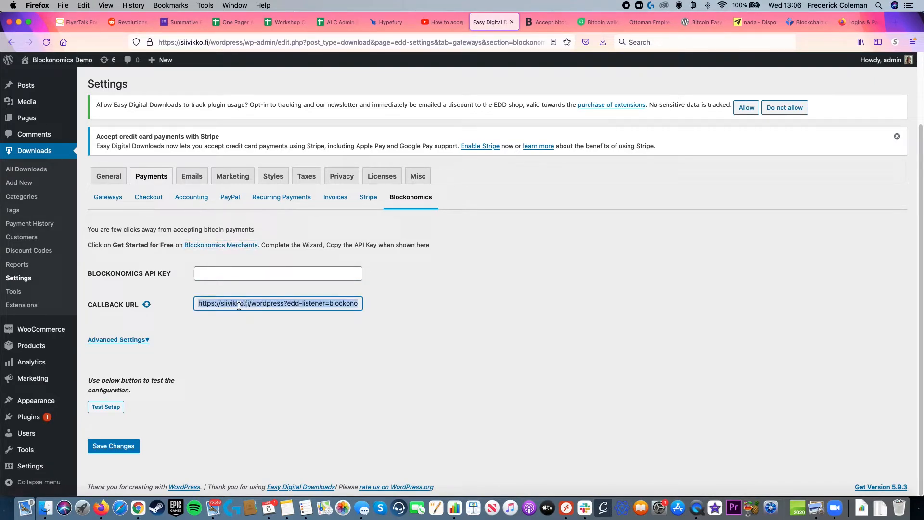
left_click(543, 22)
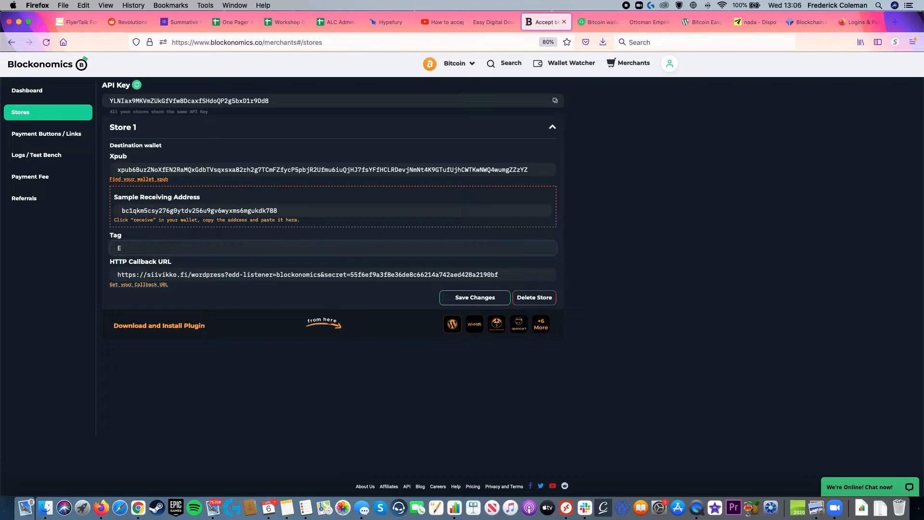
Step: Save Store 1 with tag 'edd' and the callback URL, then copy its API key
type("DD")
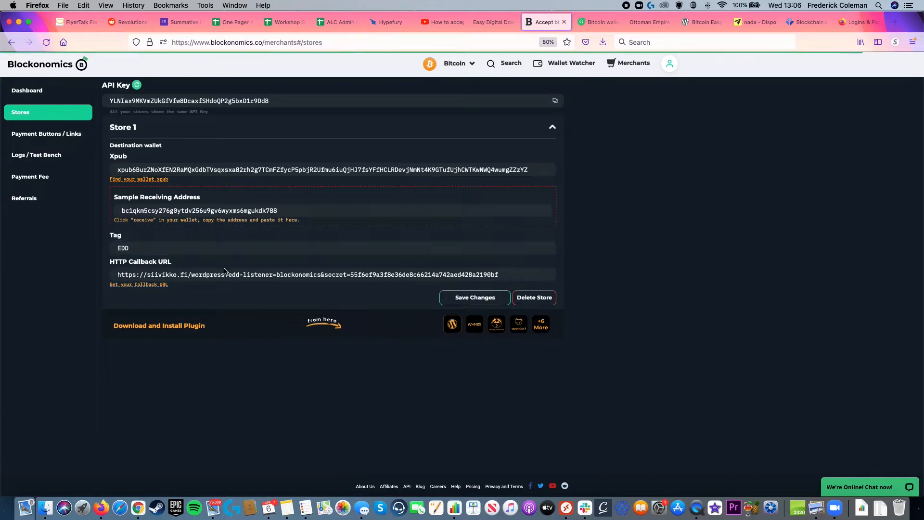
left_click(552, 127)
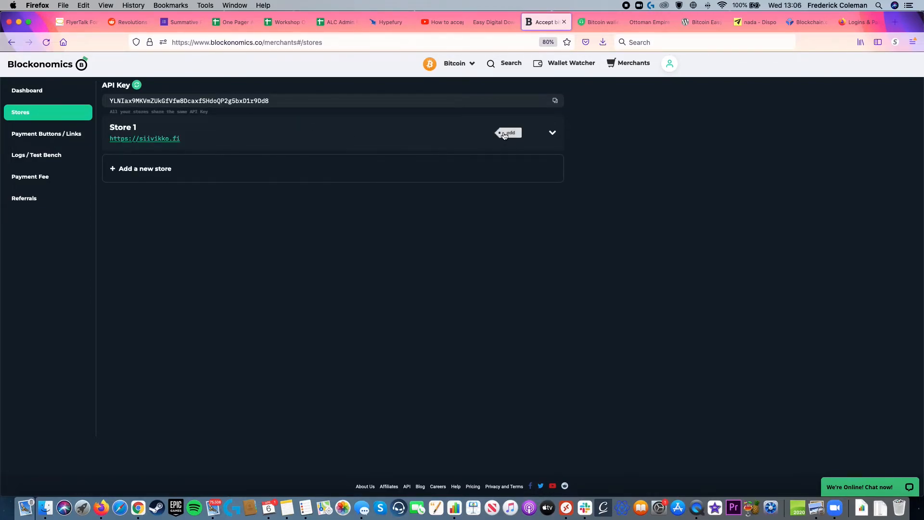
left_click(551, 132)
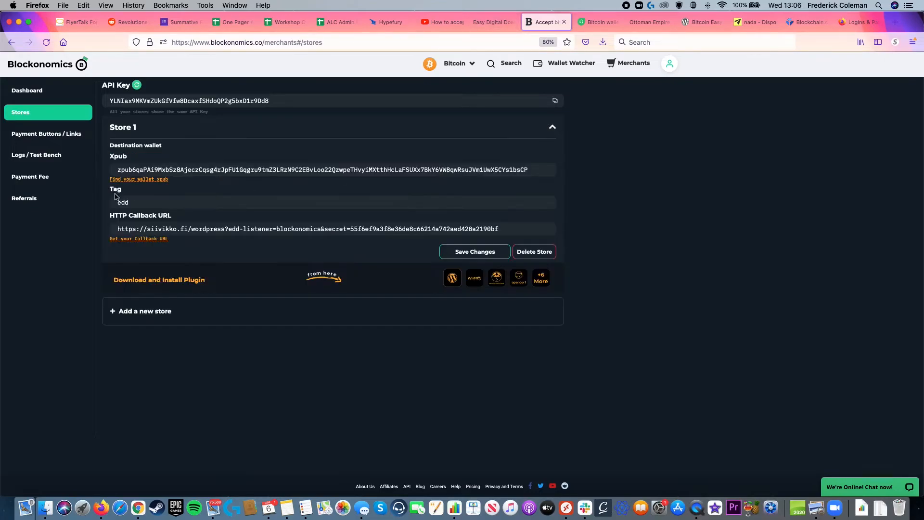
left_click(554, 100)
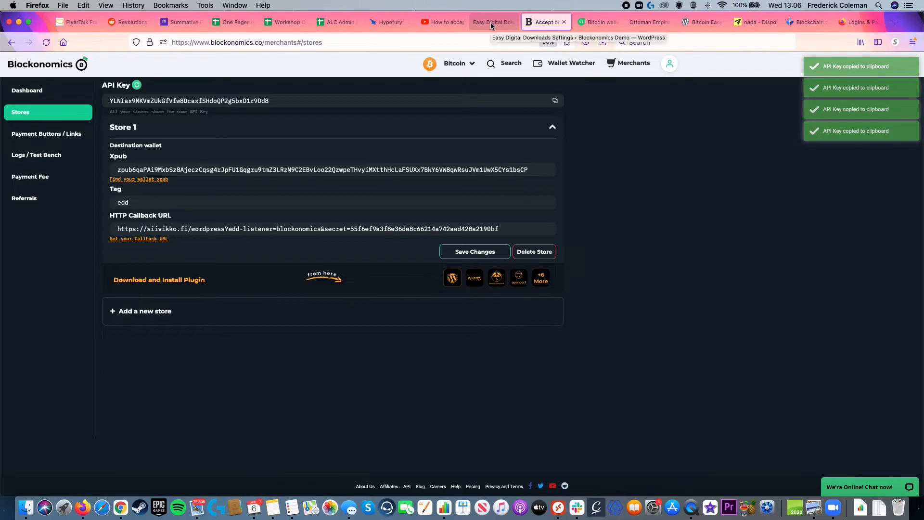
Step: Paste the API key into the WordPress Blockonomics settings, save, and run Test Setup to confirm setup is done
left_click(490, 22)
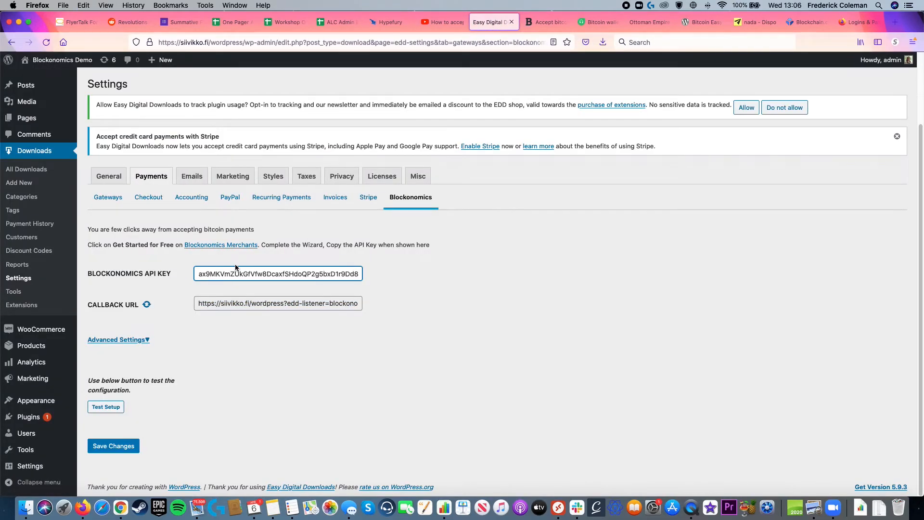
left_click(112, 445)
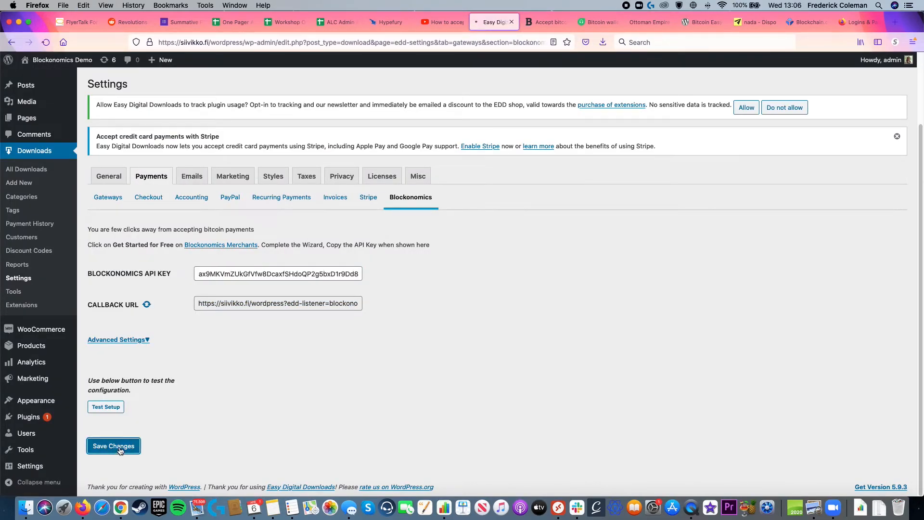
left_click(113, 446)
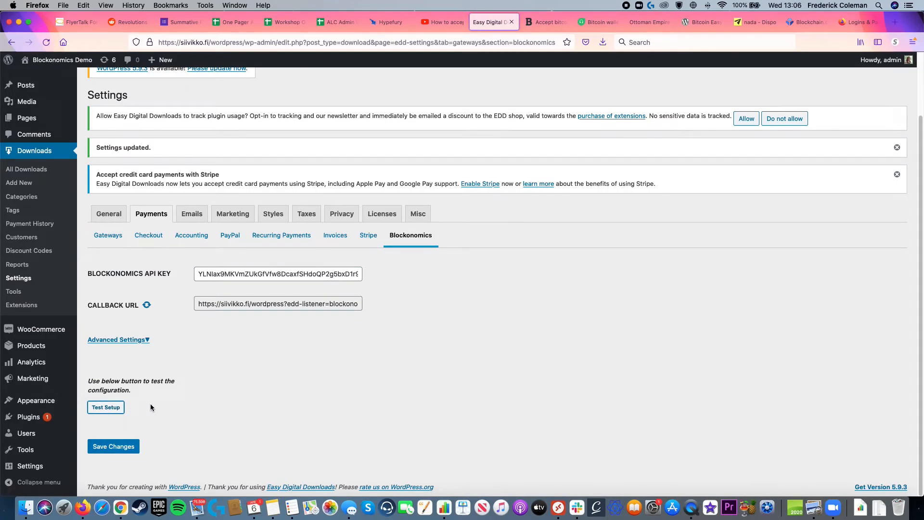
left_click(106, 407)
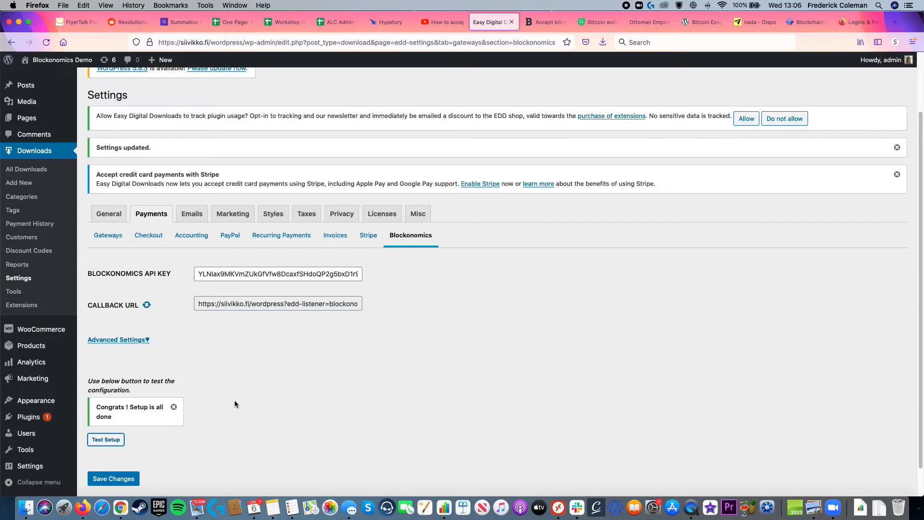